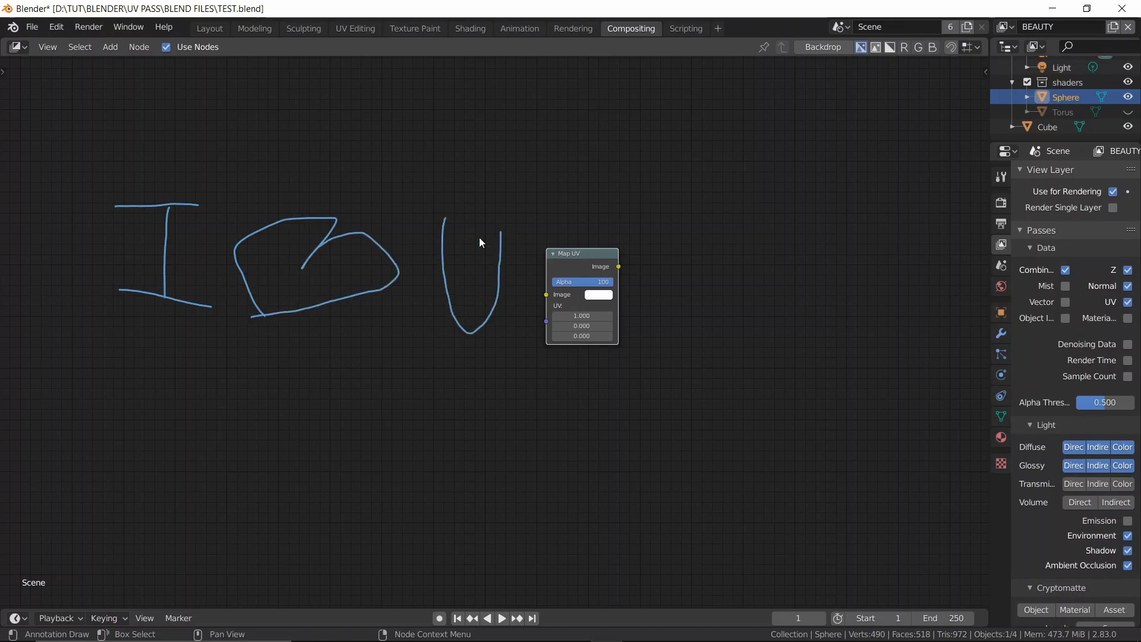
Preview the demo sphere's UV layout in UV Editing, then return to Layout
left_click(355, 29)
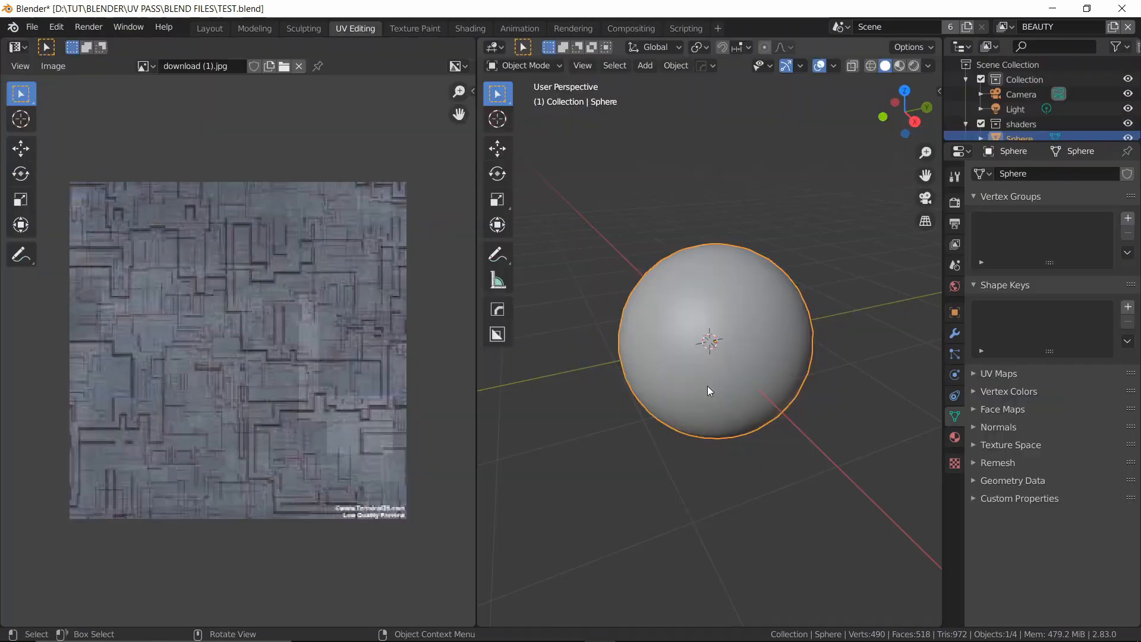
key("Tab")
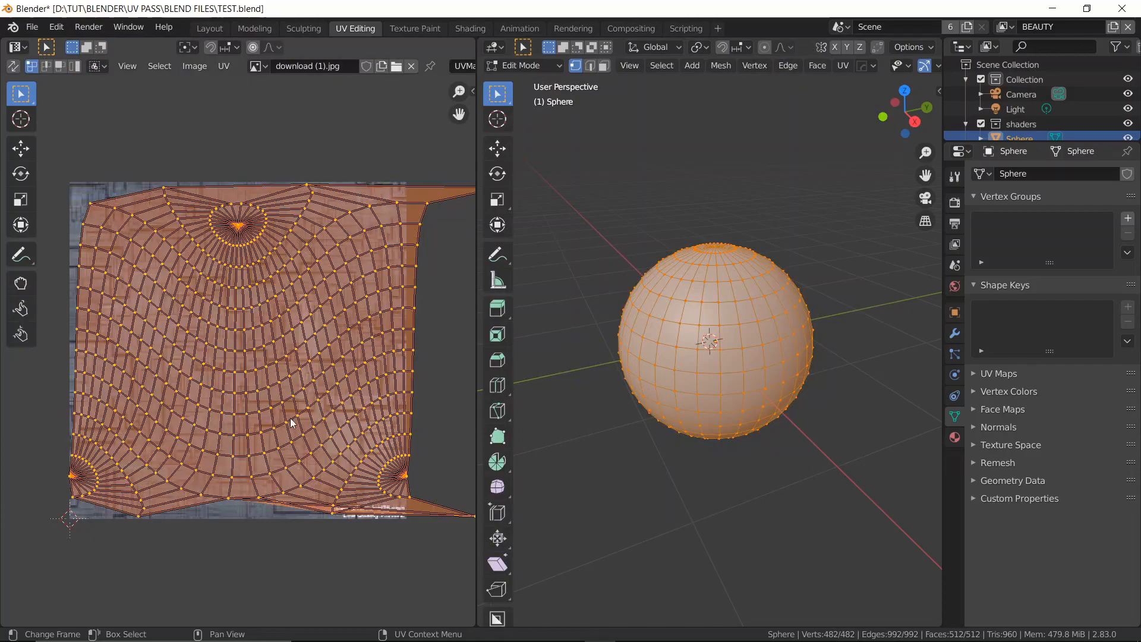
left_click(209, 28)
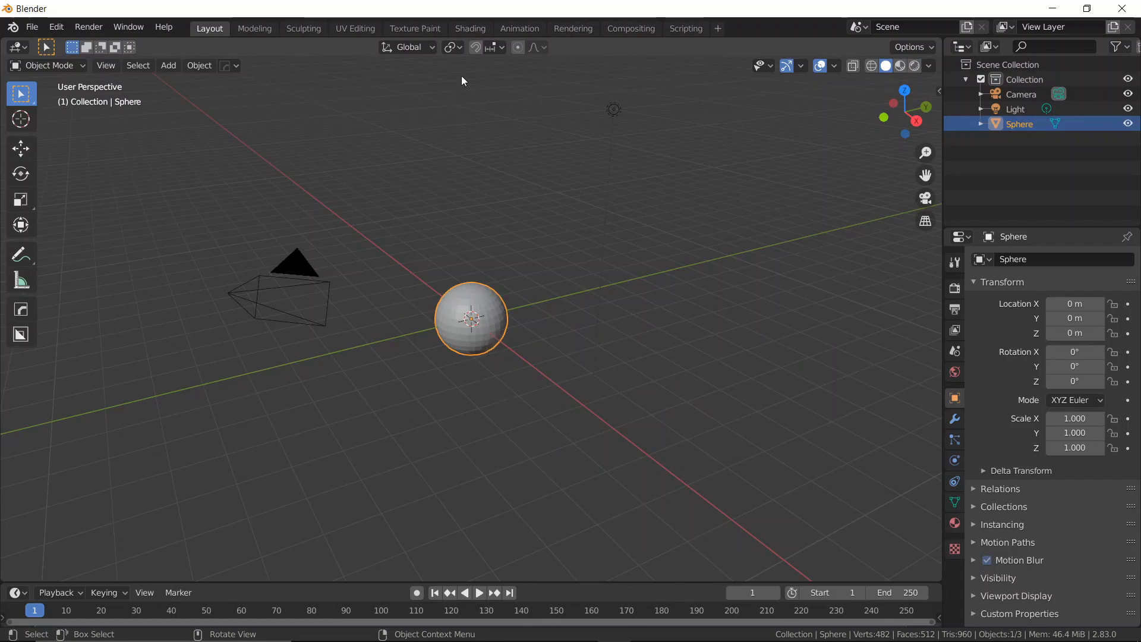
Add an image texture material to the sphere in Shading and open Compositing
left_click(470, 28)
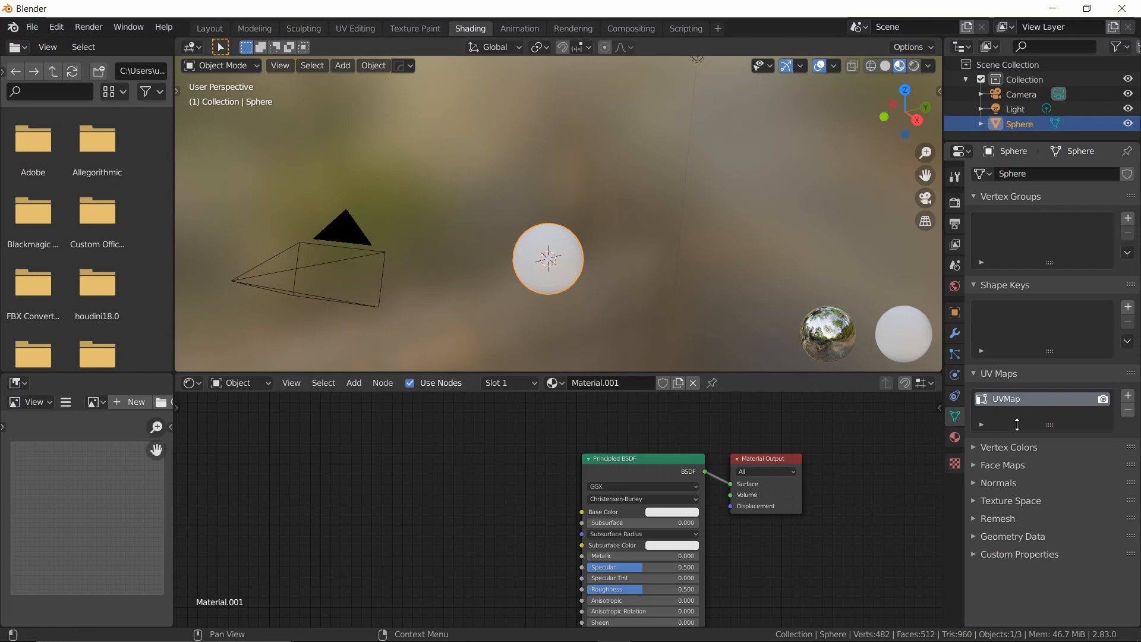
key("alt+tab")
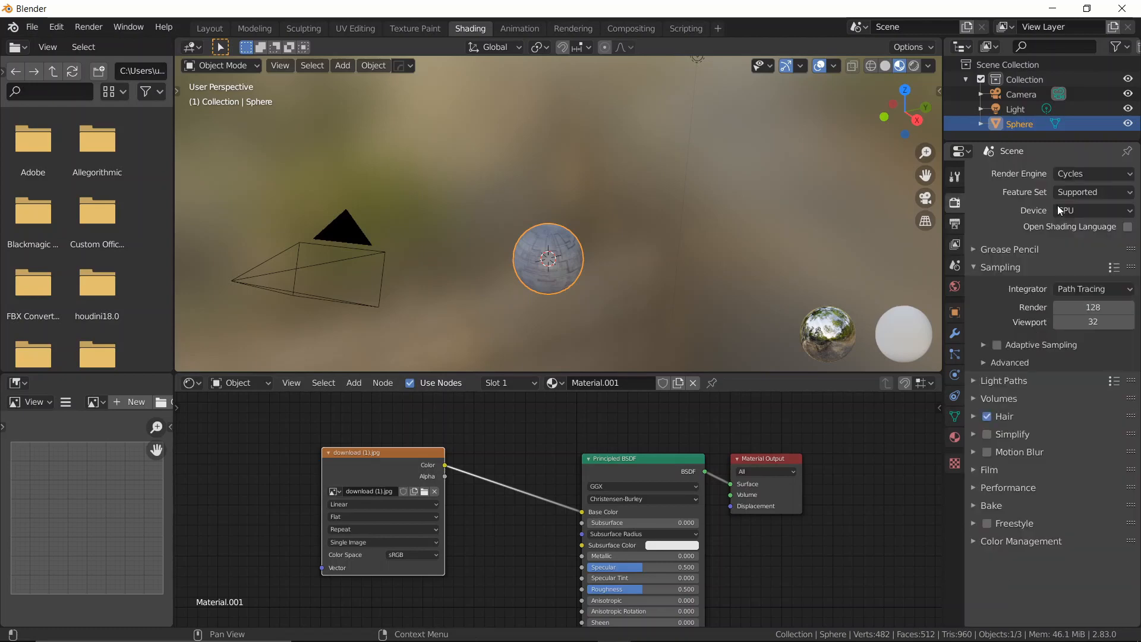
left_click(1092, 173)
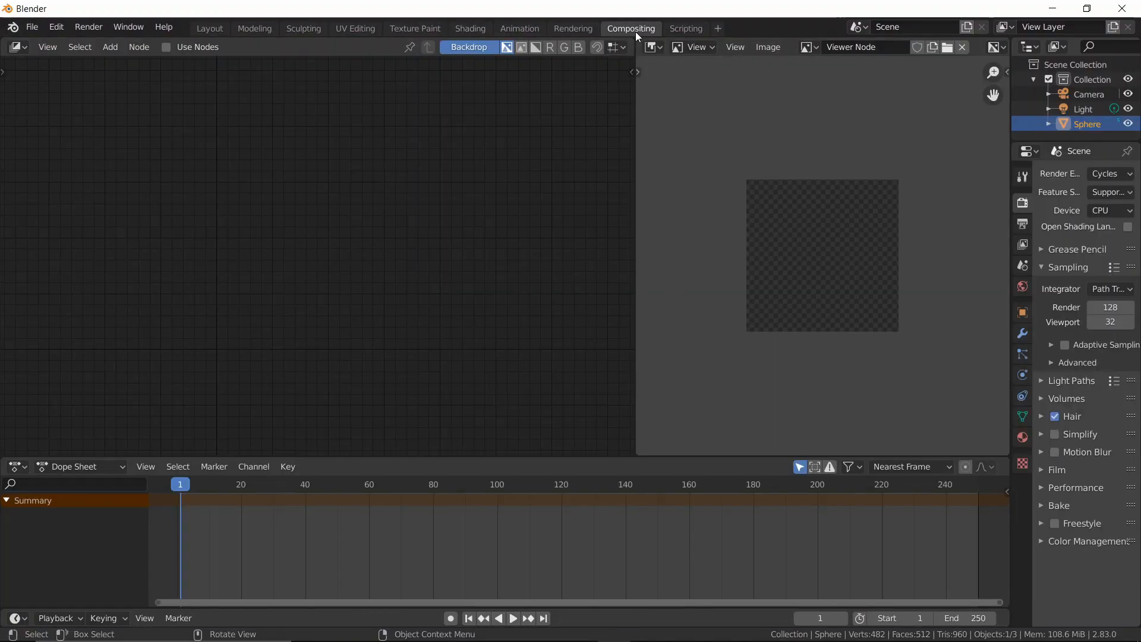
Enable Use Nodes in the compositor and reposition the Viewer node
left_click(166, 46)
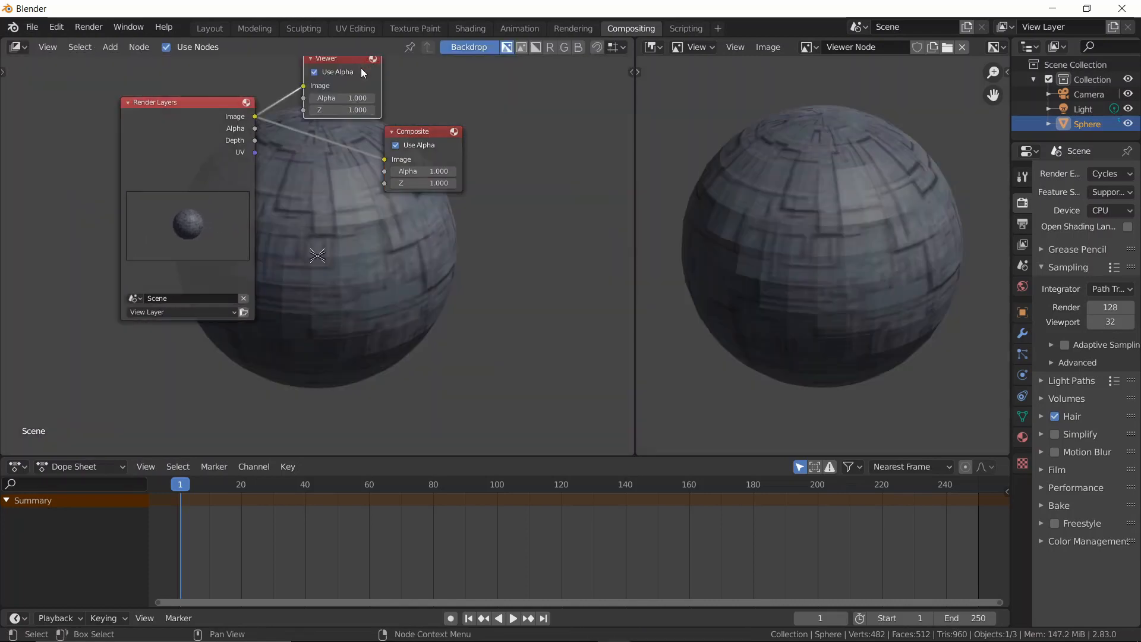
left_click_drag(340, 59, 431, 247)
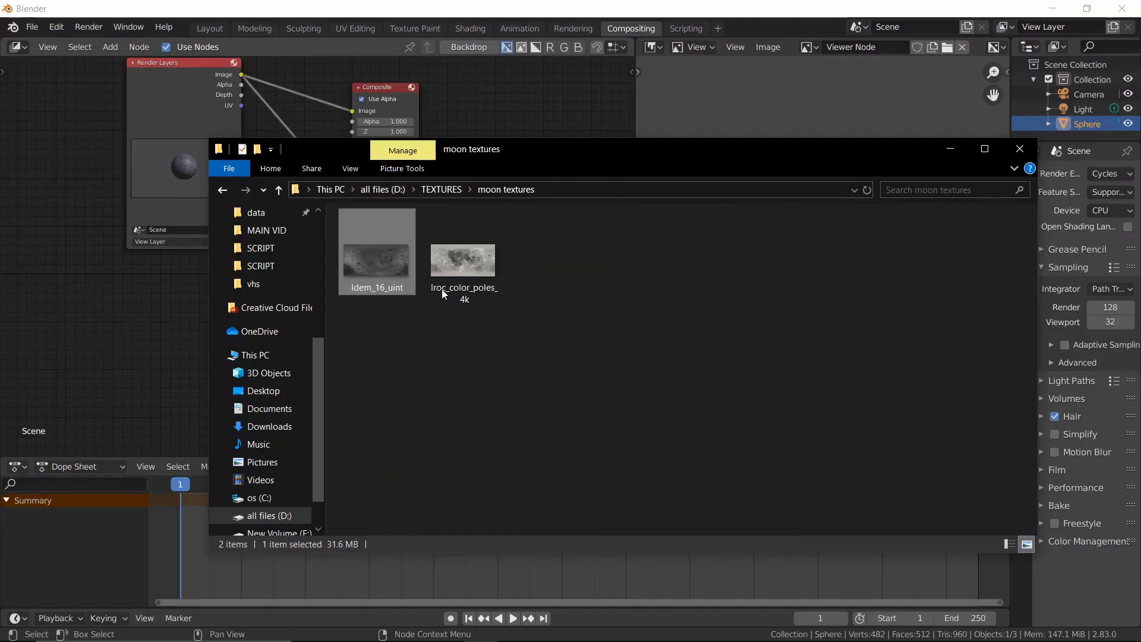
Pick the lroc_color_poles_4k moon texture from the textures folder
left_click(464, 259)
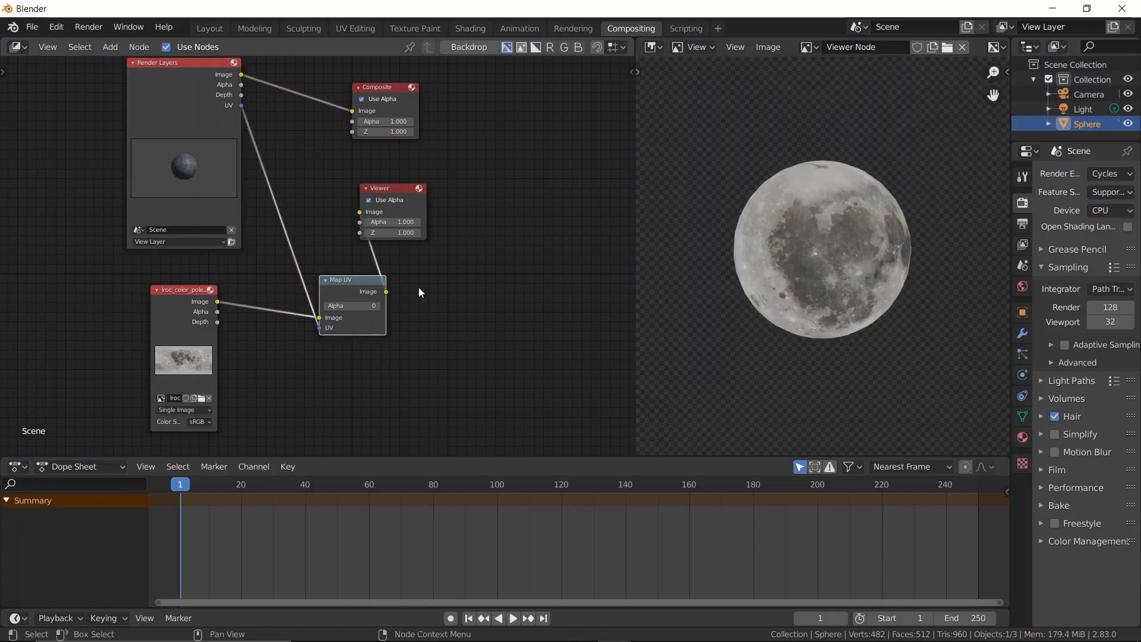
mouse_move(756, 264)
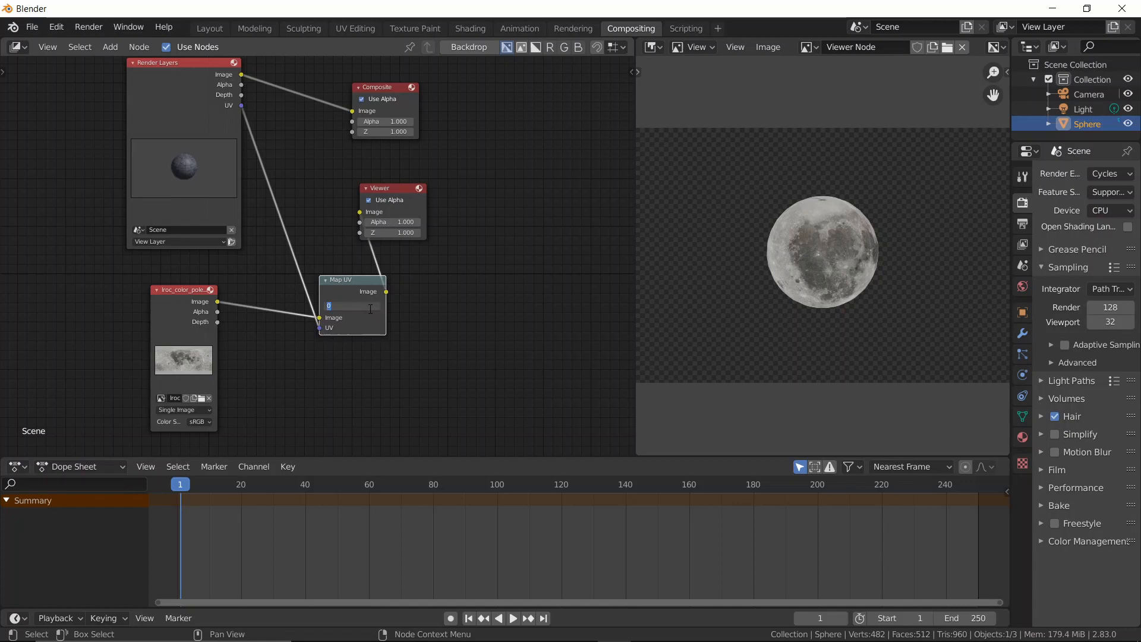
mouse_move(362, 328)
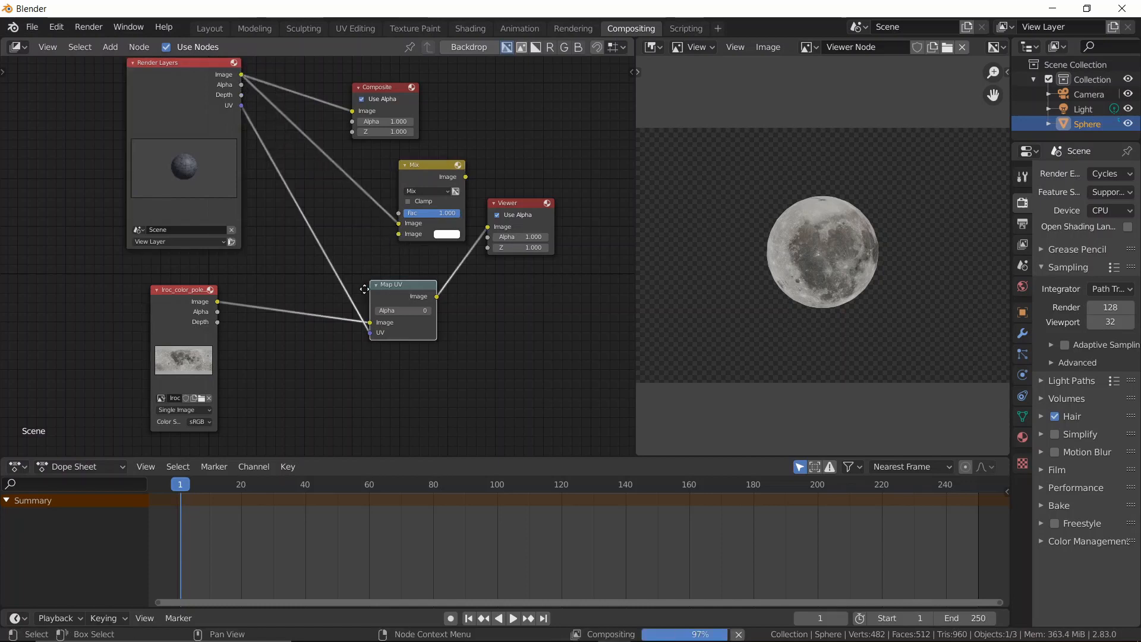
Shift the Map UV node left and set the Mix node's blend mode to Add
left_click_drag(402, 285, 337, 279)
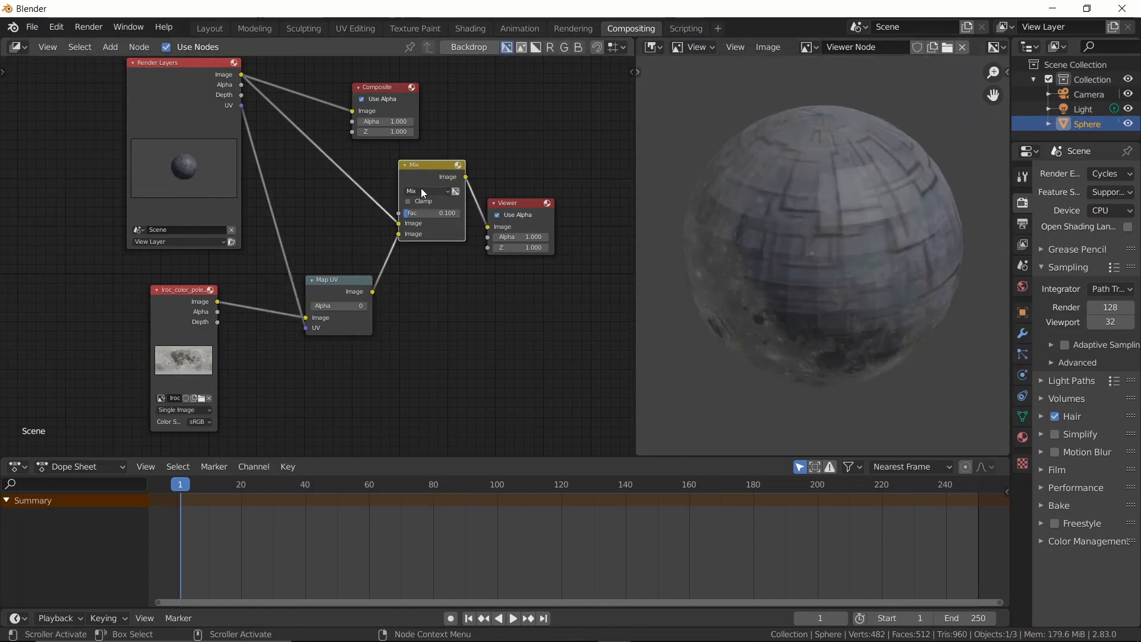
left_click(428, 191)
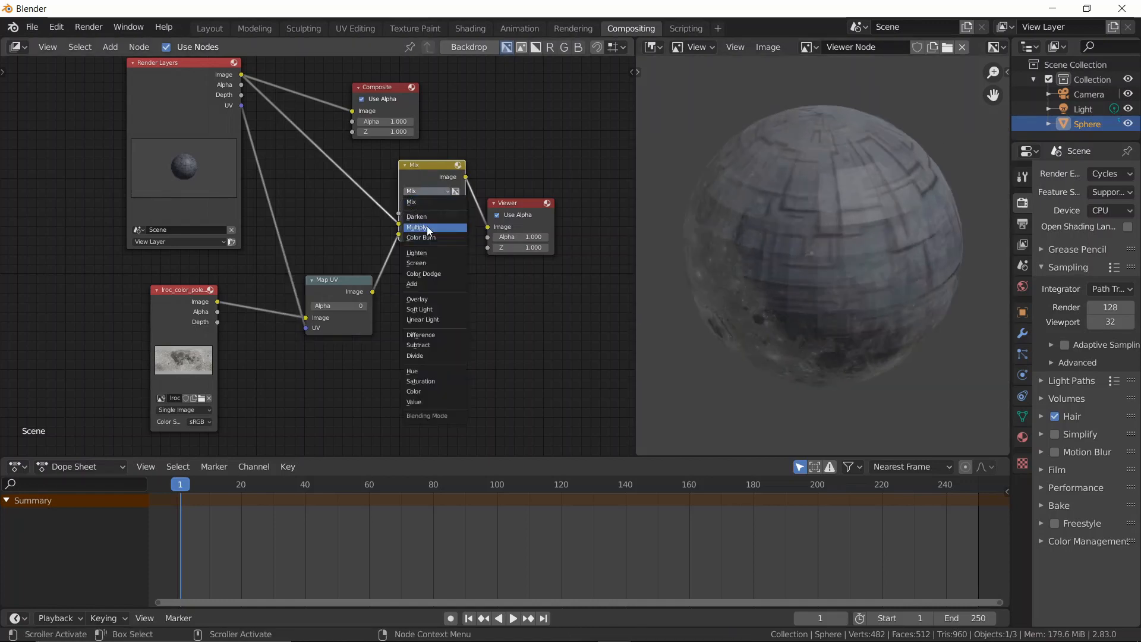
left_click(412, 284)
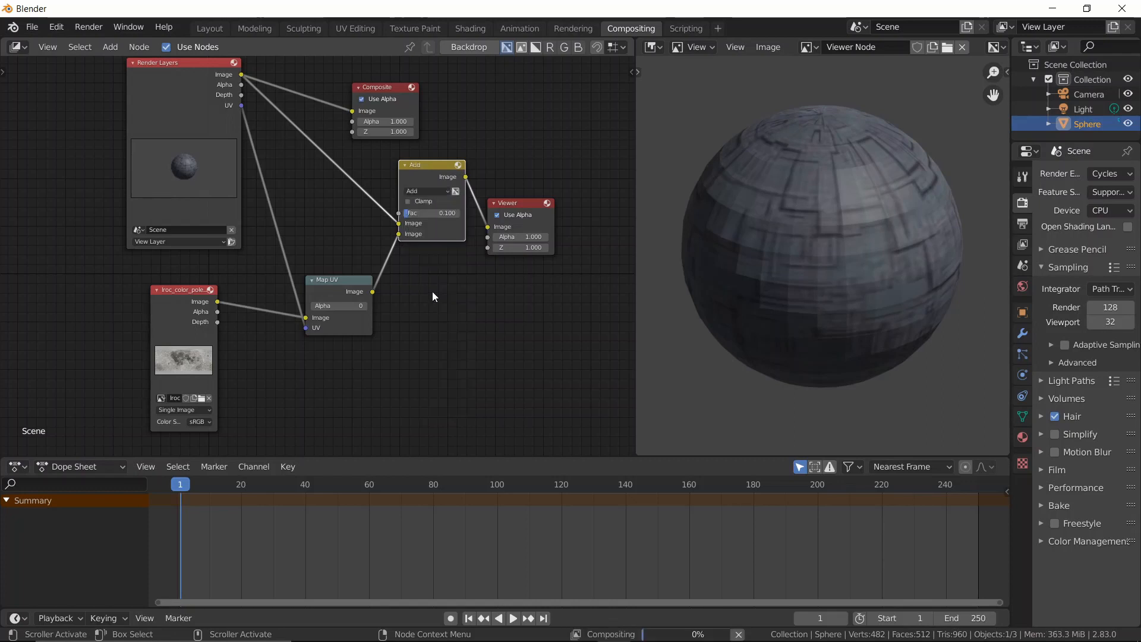